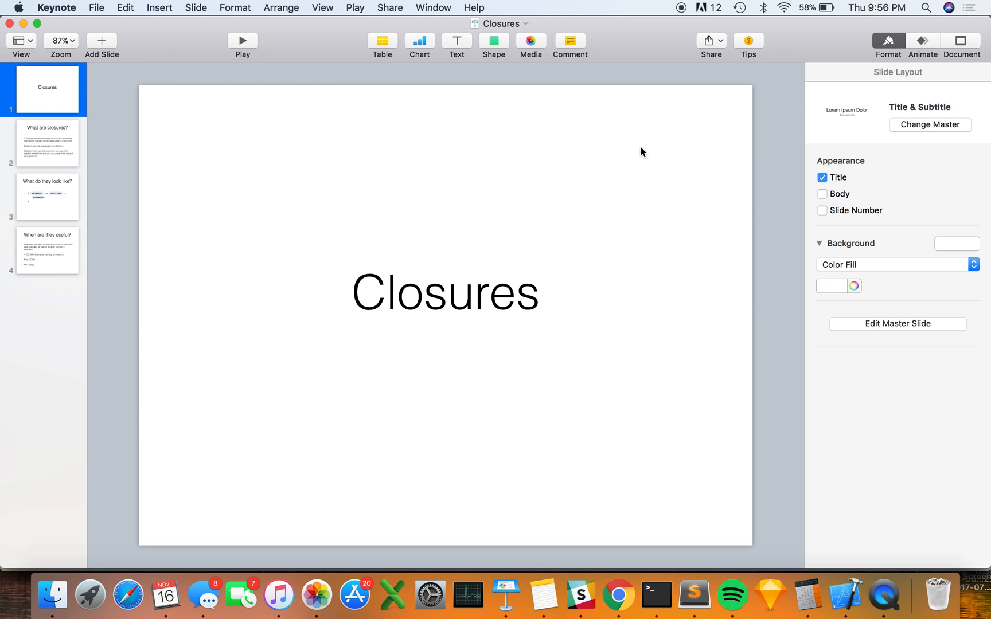
{"action": "mouse_move", "coordinate": [51, 128]}
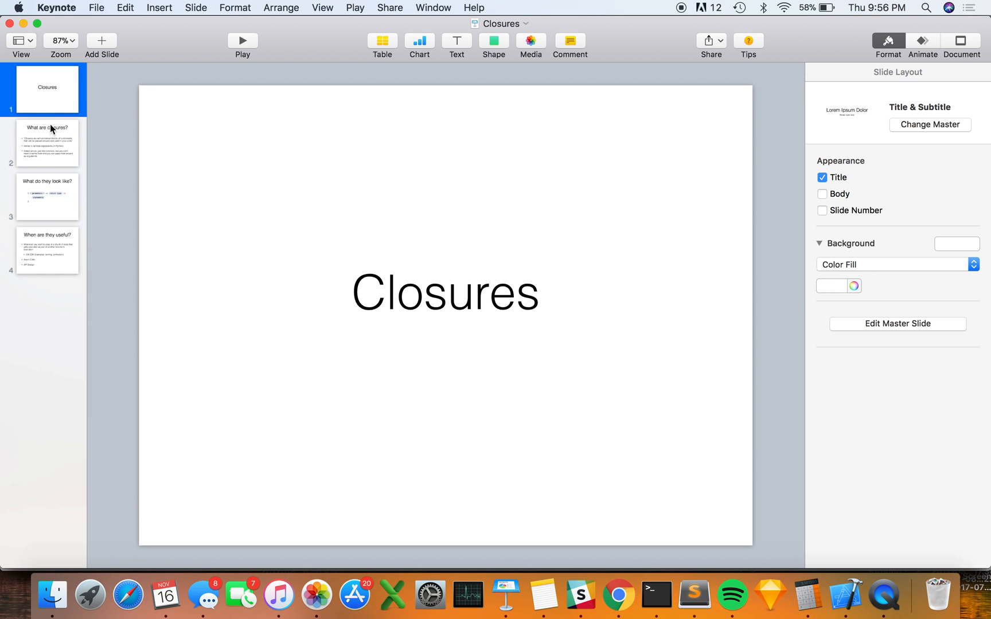
- Show the second slide, "What are closures?", from the slide navigator
{"action": "left_click", "coordinate": [47, 143]}
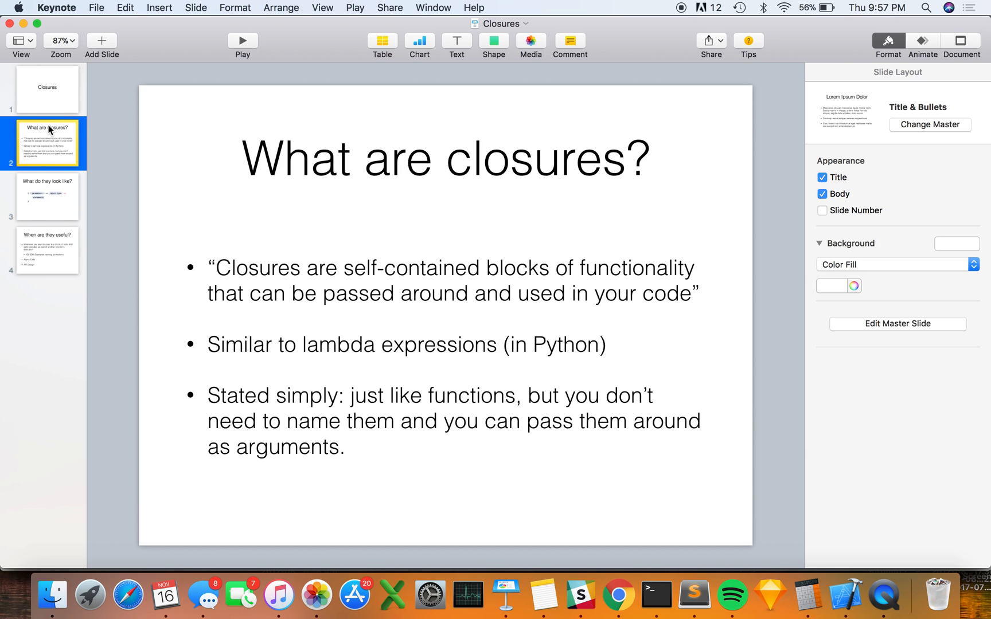
- Show slide 3 on closure syntax, then slide 4 "When are they useful?"
{"action": "left_click", "coordinate": [47, 197]}
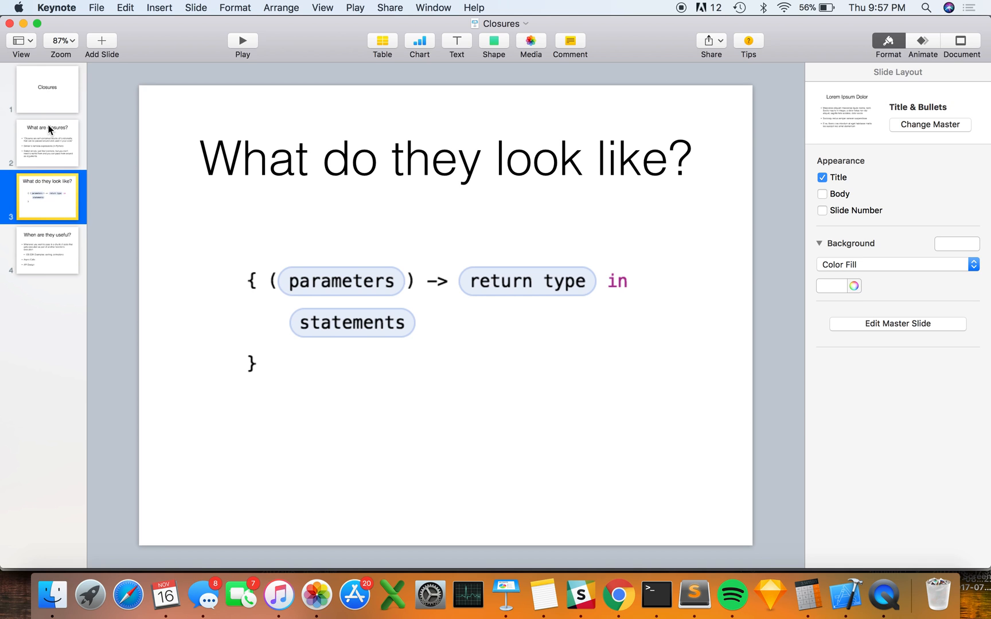
{"action": "left_click", "coordinate": [47, 250]}
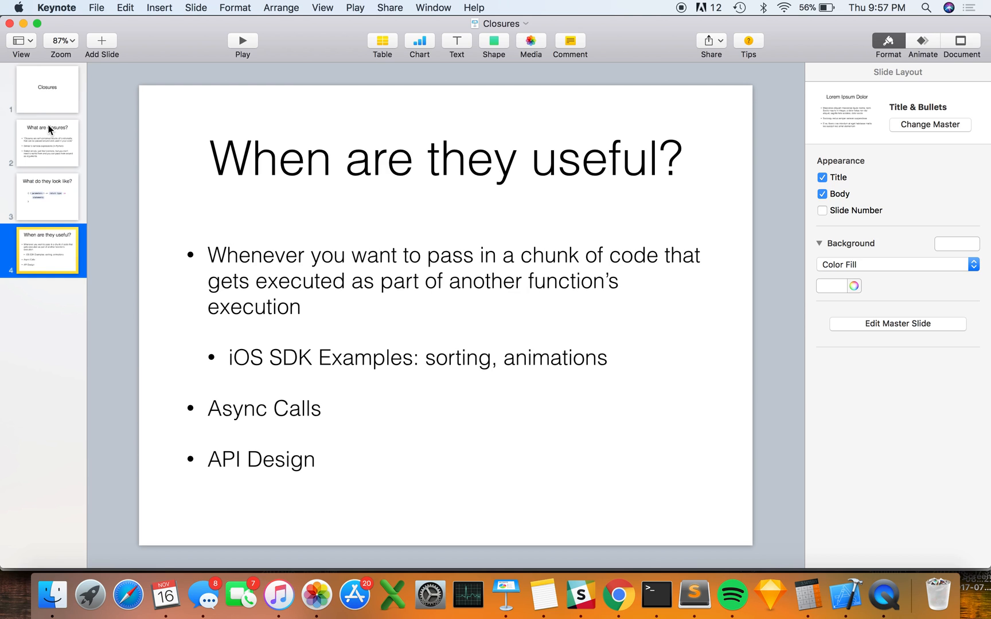
{"action": "mouse_move", "coordinate": [326, 218]}
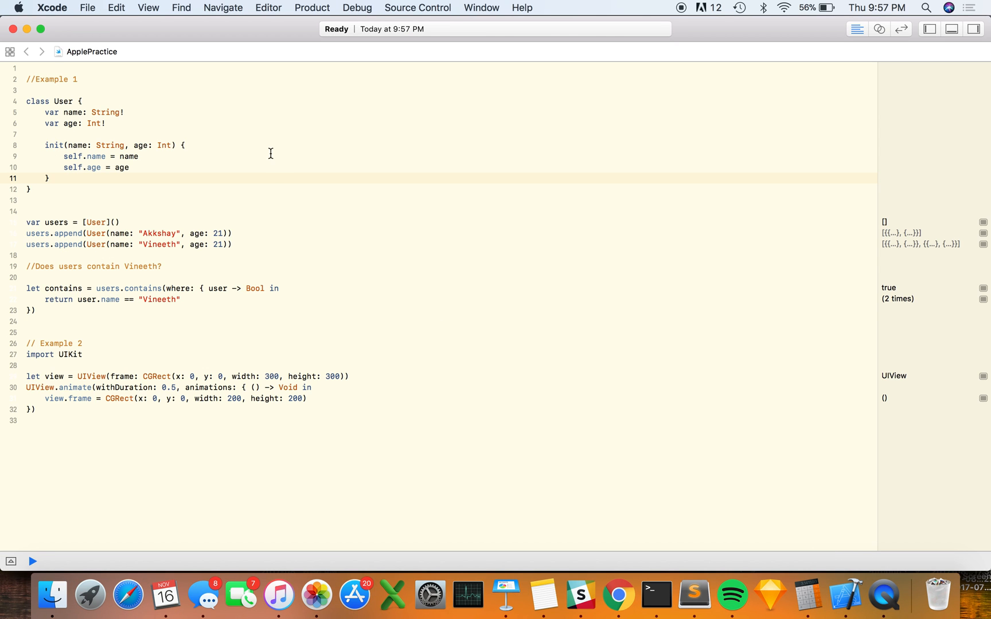
- Add blank lines below the "Does users contain Vineeth?" comment in the playground
{"action": "left_click", "coordinate": [119, 211]}
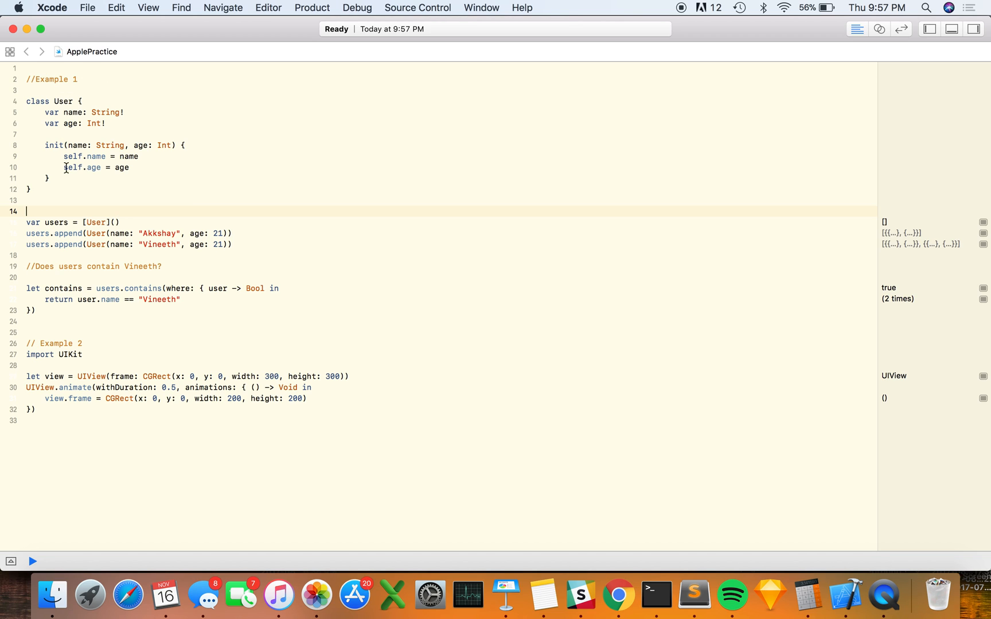
{"action": "mouse_move", "coordinate": [63, 175]}
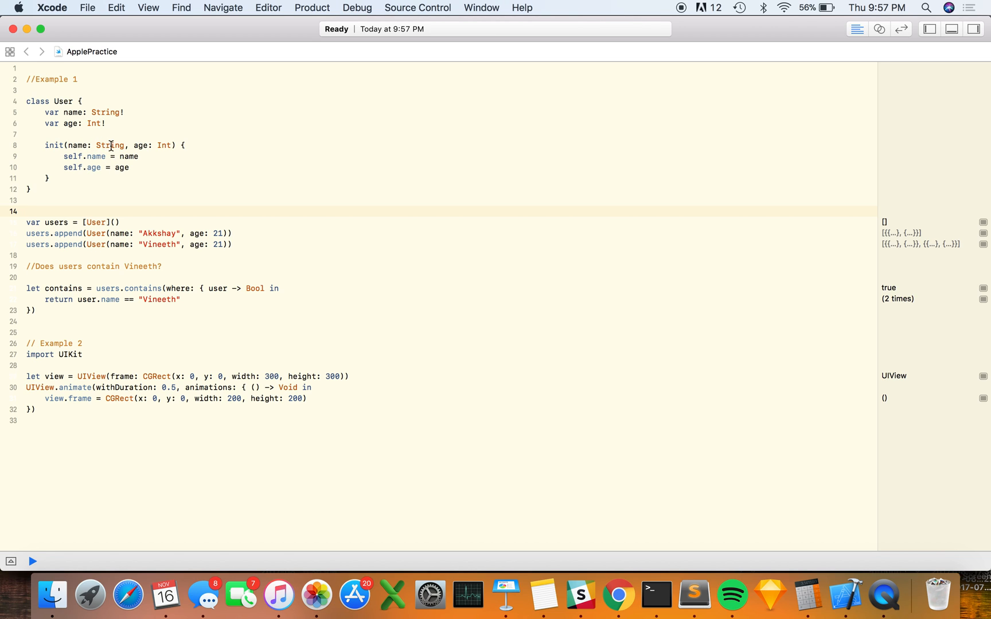
{"action": "mouse_move", "coordinate": [128, 185]}
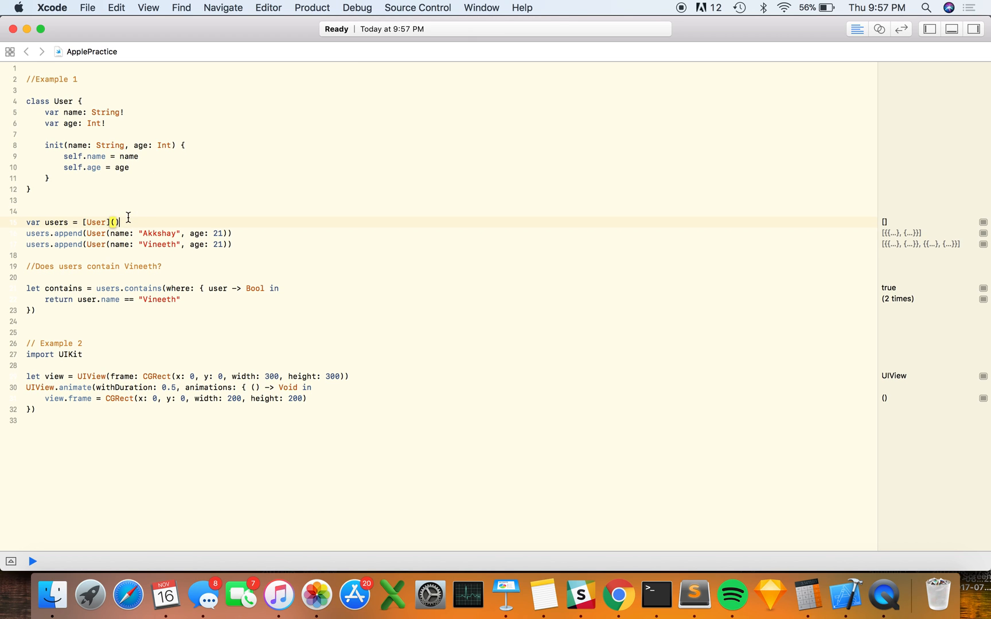
{"action": "left_click", "coordinate": [117, 244]}
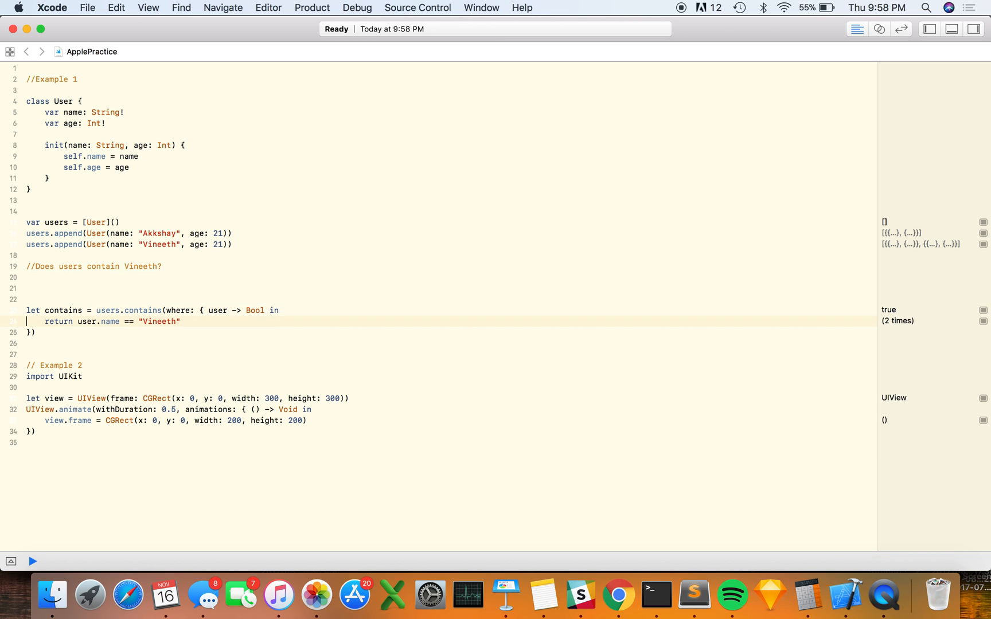
- Write users.contains(where: { }) on line 21 using the contains(where:) completion
{"action": "type", "text": "us"}
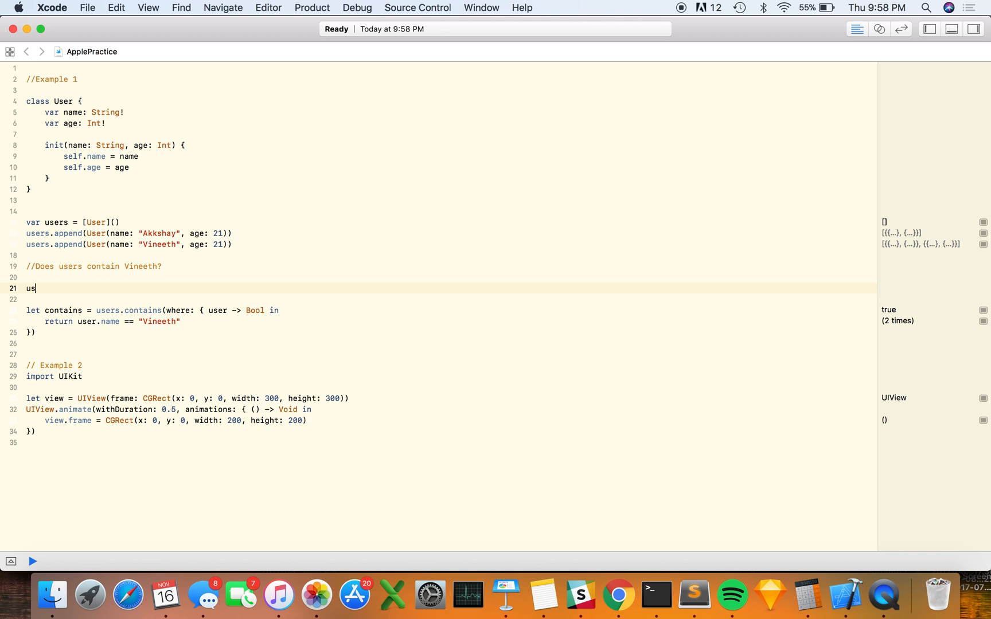
{"action": "type", "text": "er."}
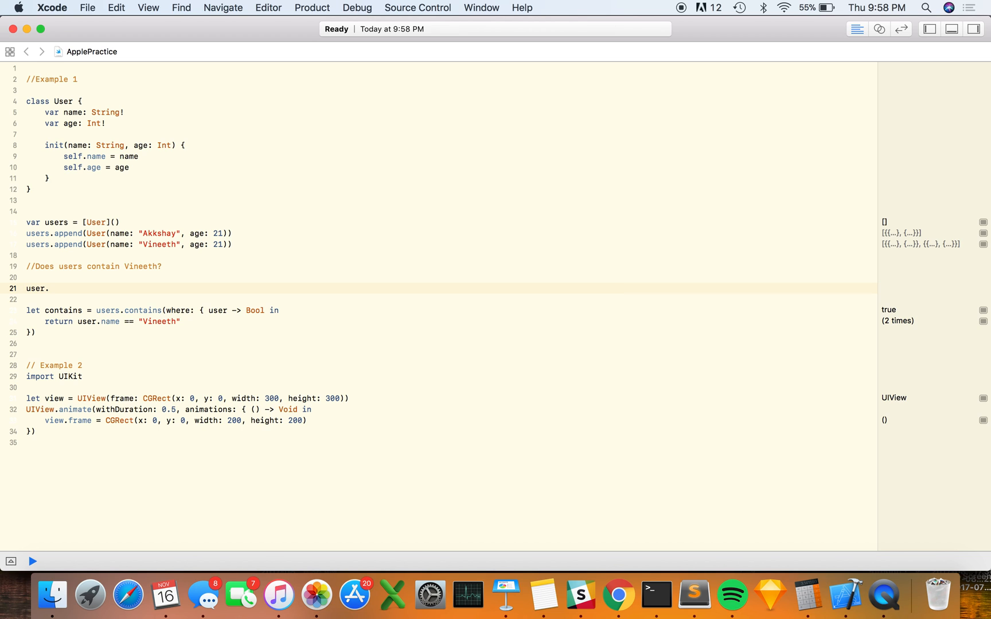
{"action": "type", "text": "users.con"}
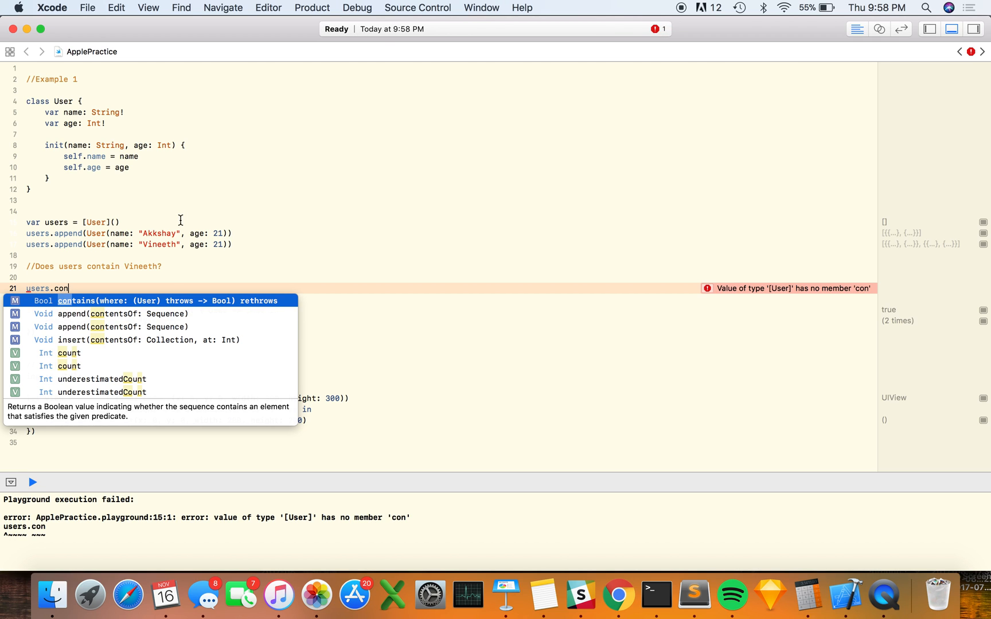
{"action": "mouse_move", "coordinate": [168, 228]}
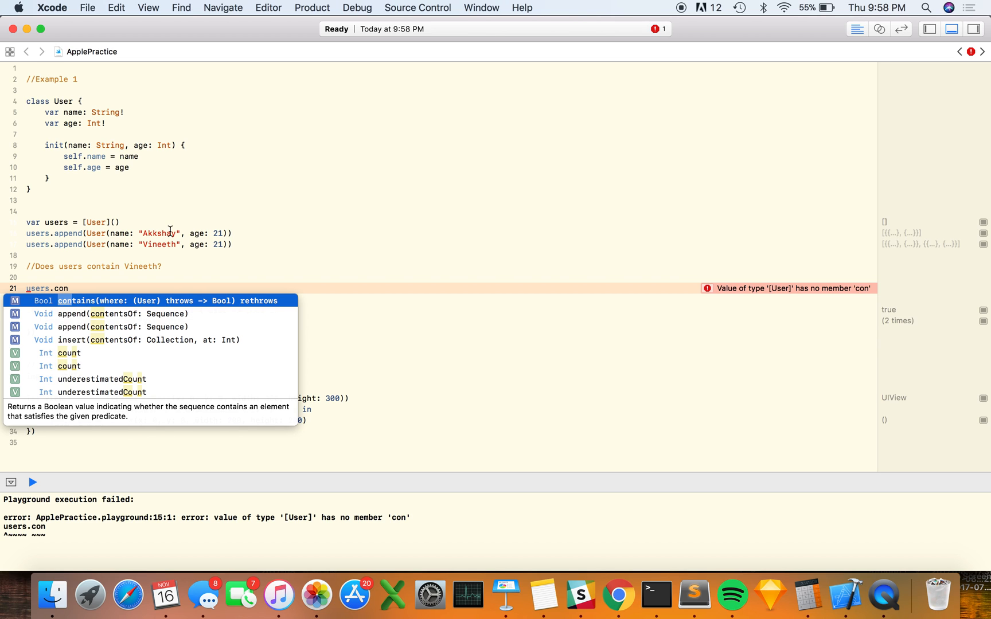
{"action": "left_click", "coordinate": [78, 301]}
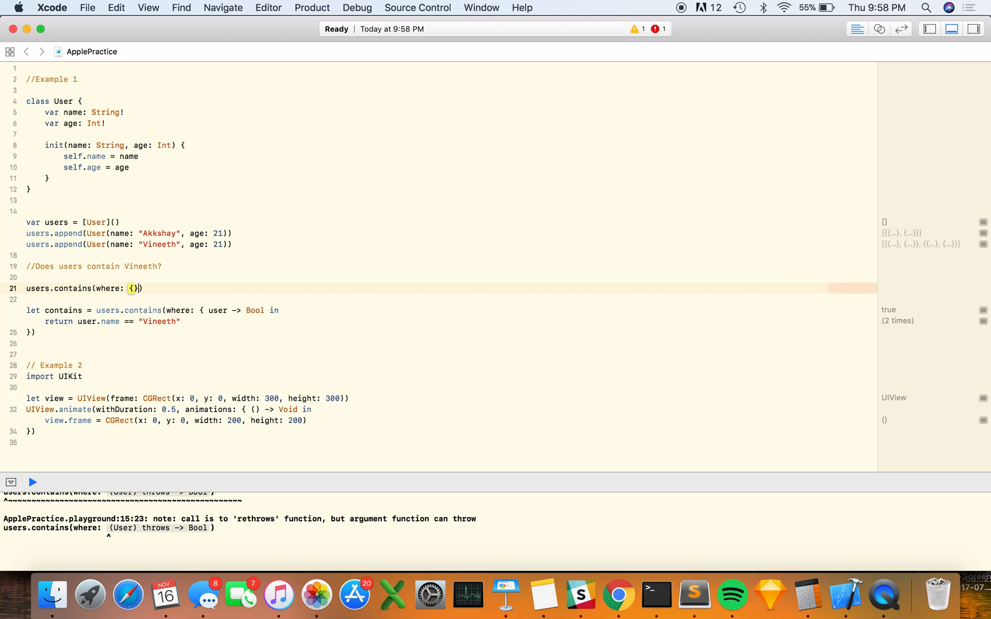
- Fill the closure with user in and return user.name == "Vineeth"
{"action": "type", "text": "user -> Bool in"}
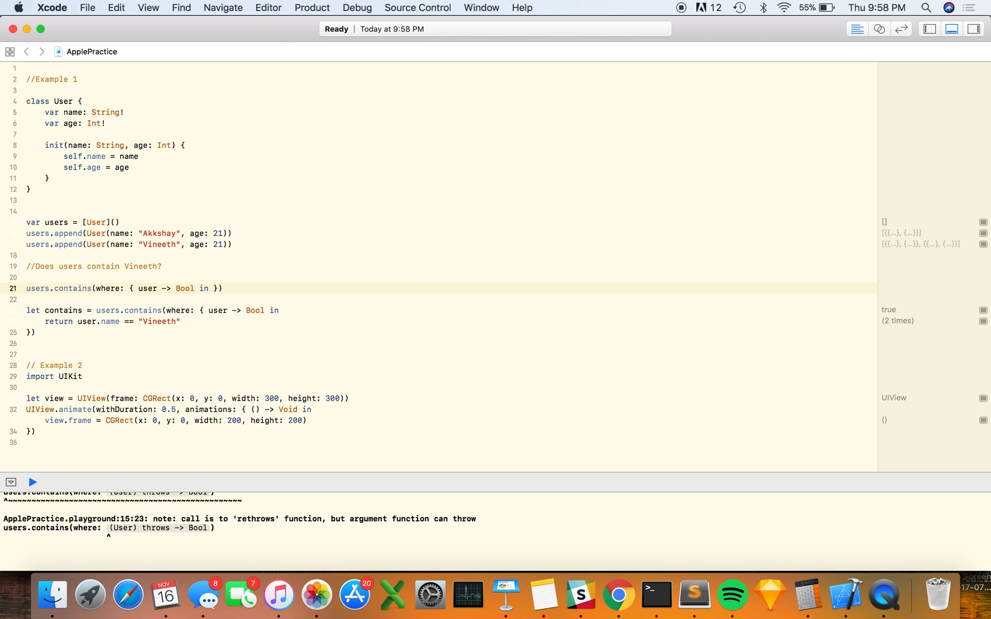
{"action": "type", "text": "return user."}
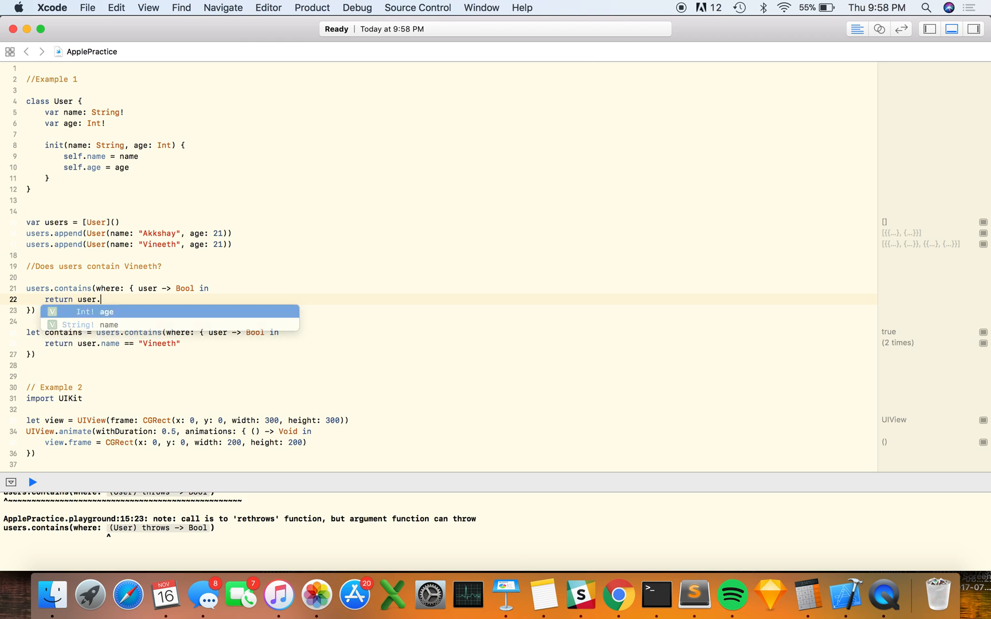
{"action": "type", "text": "name =="}
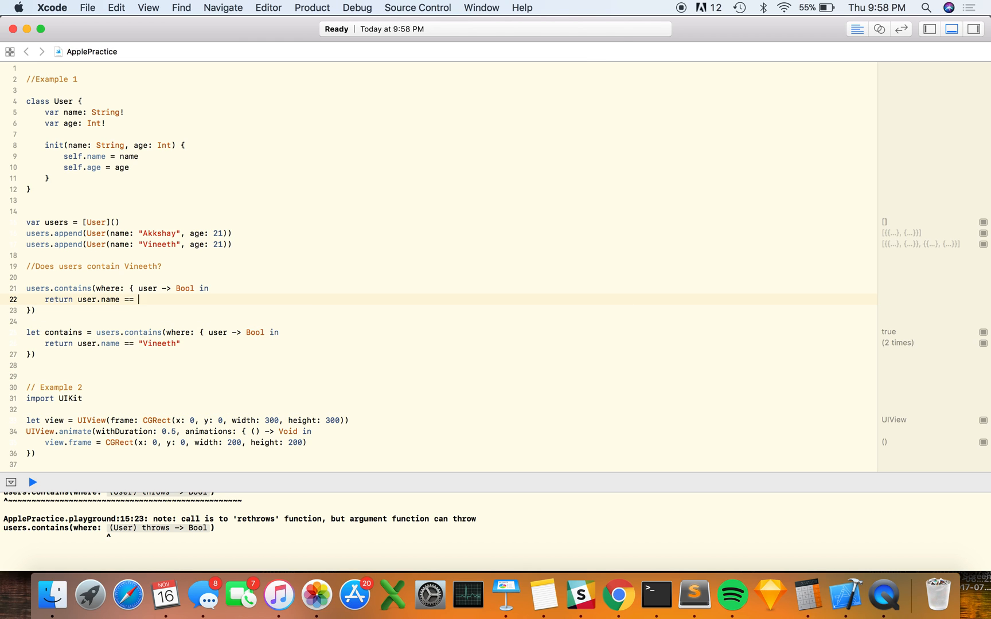
{"action": "type", "text": "\"Vineeth\""}
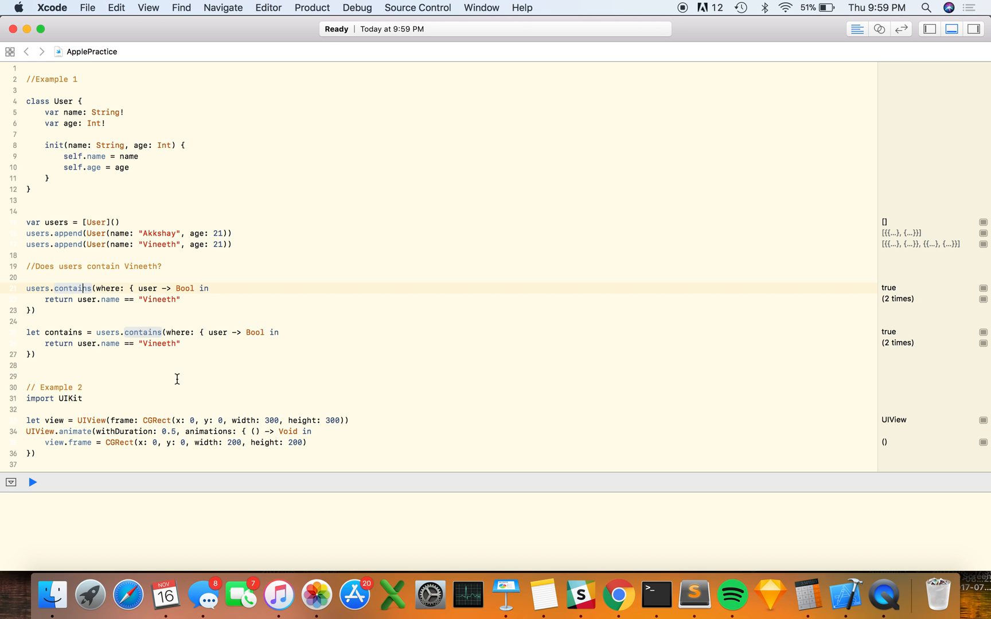
{"action": "mouse_move", "coordinate": [234, 362]}
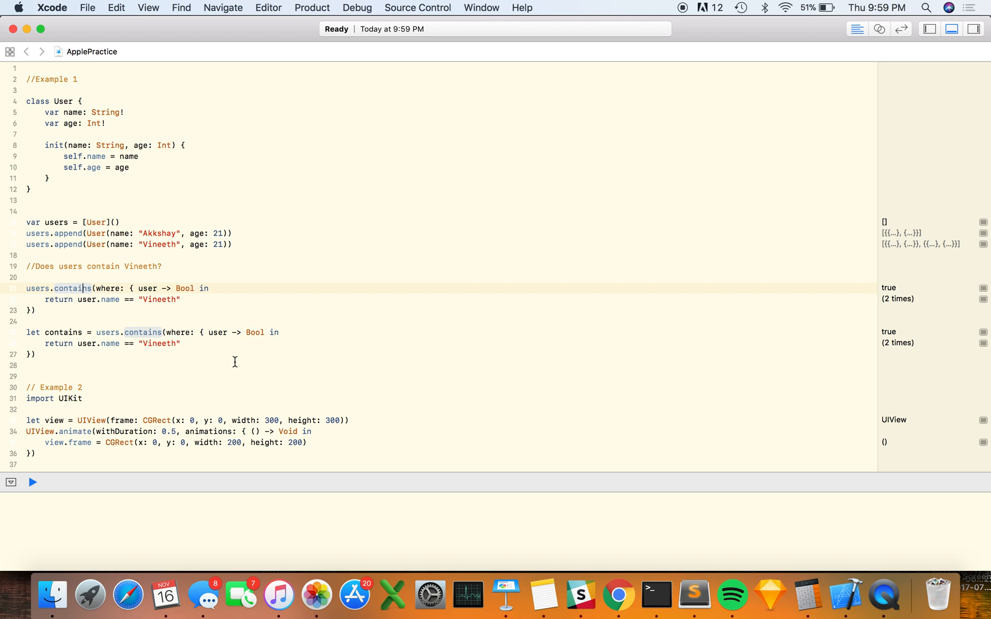
{"action": "mouse_move", "coordinate": [82, 424]}
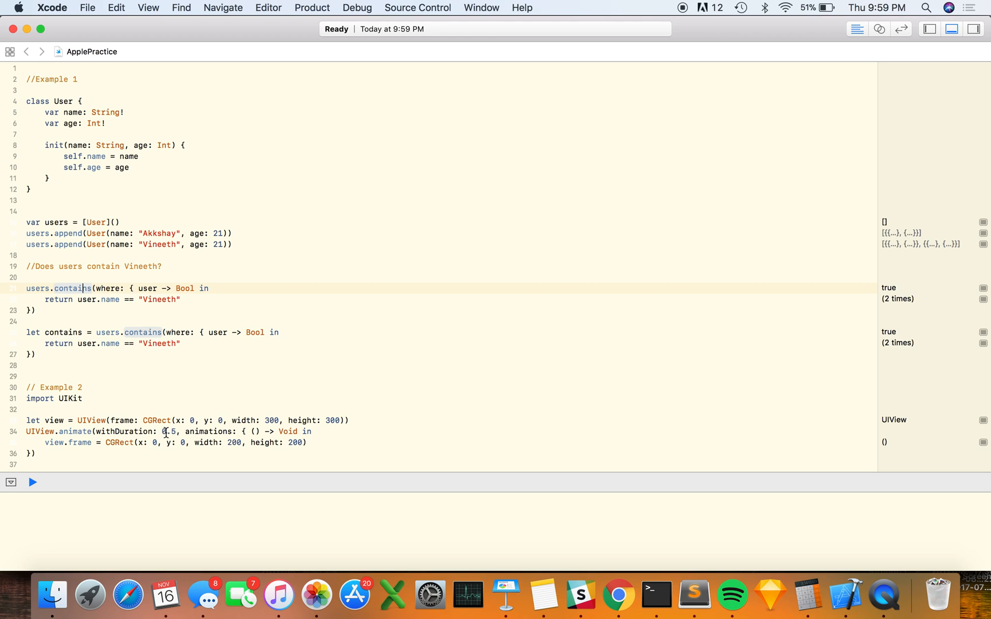
{"action": "mouse_move", "coordinate": [240, 422]}
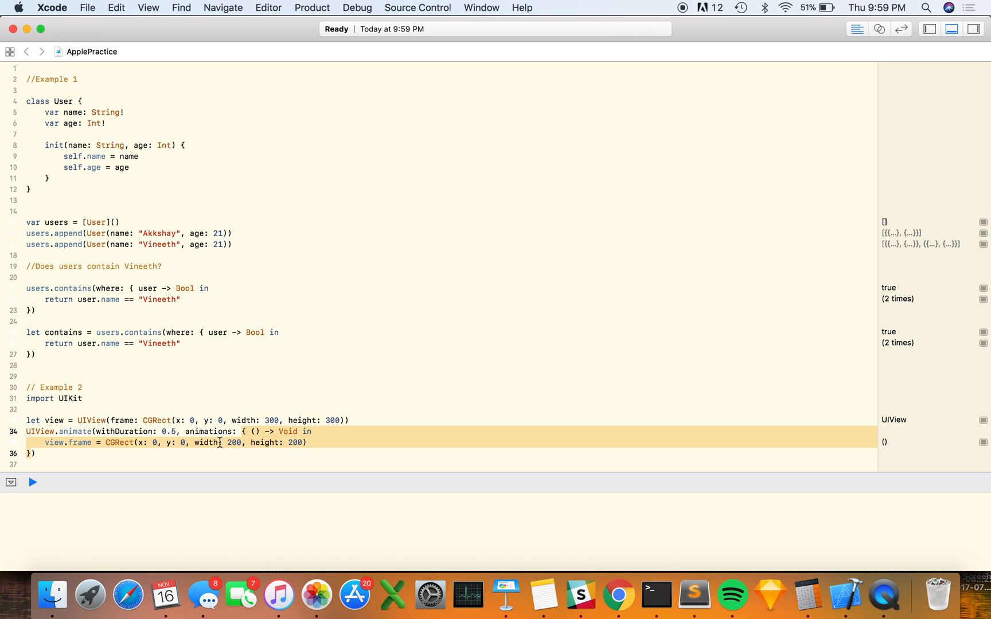
{"action": "mouse_move", "coordinate": [139, 462]}
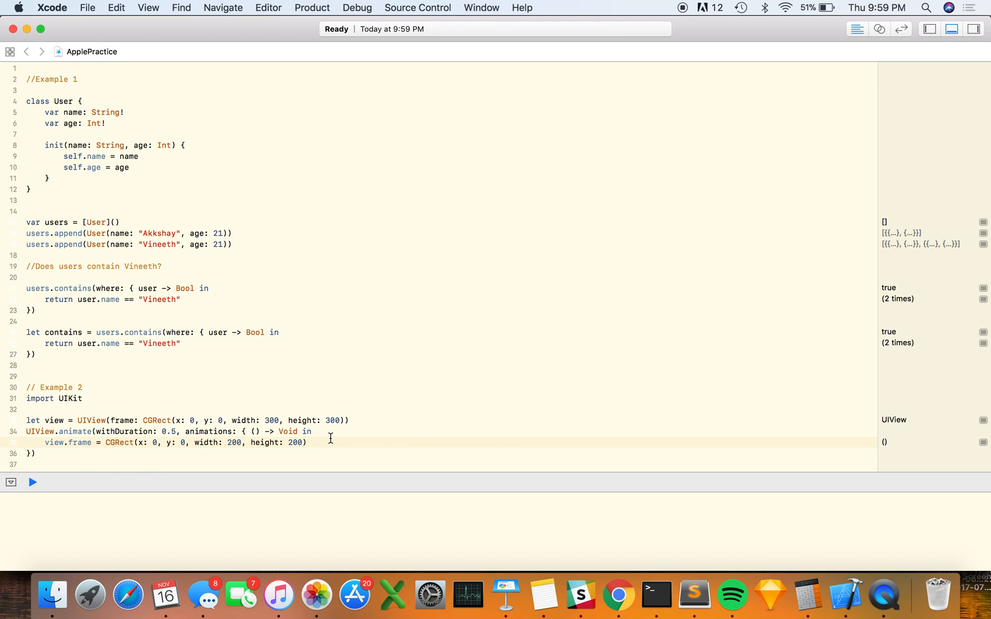
- Focus the view.frame line inside the UIView.animate closure to review its x origin
{"action": "left_click", "coordinate": [153, 443]}
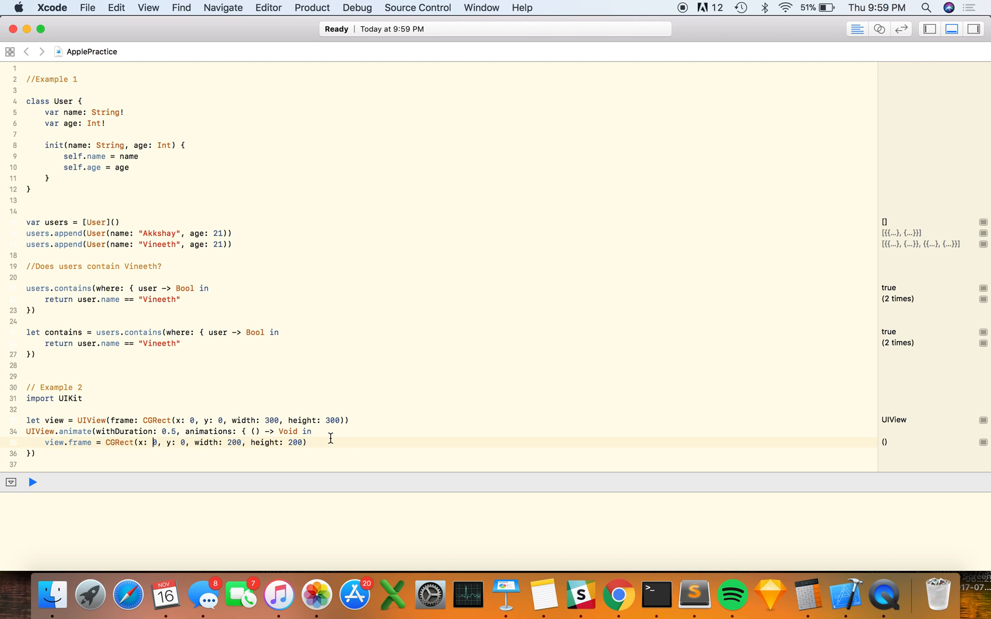
{"action": "left_click", "coordinate": [152, 442]}
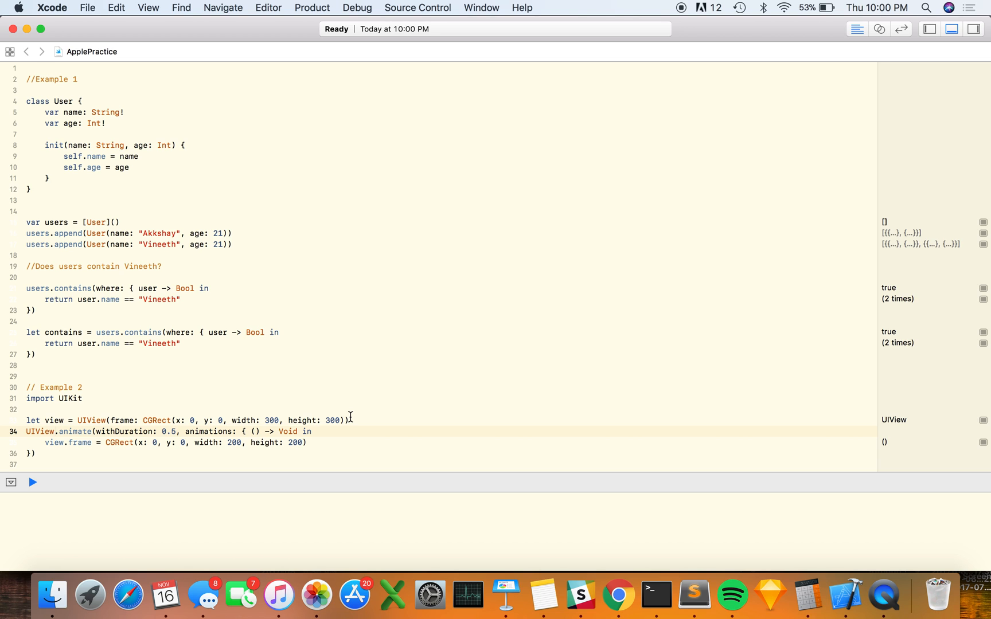
{"action": "mouse_move", "coordinate": [618, 594]}
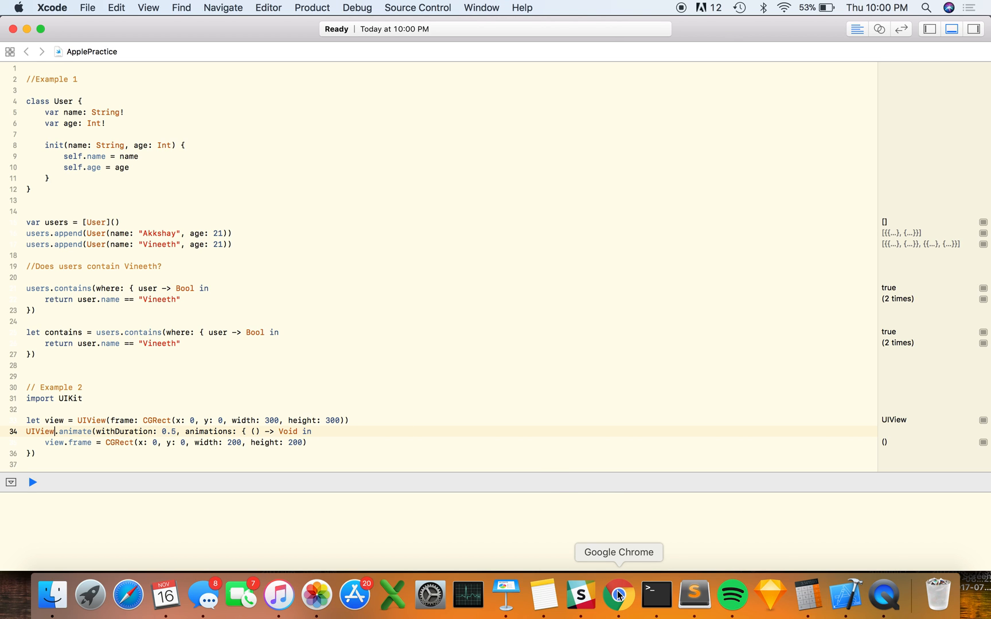